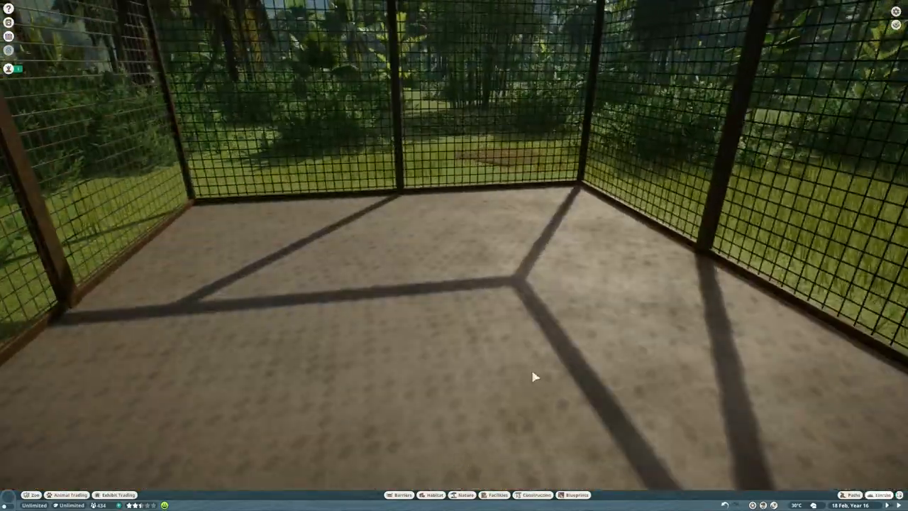
- Show the Habitat item catalogue below the empty mesh enclosure
{"action": "left_click", "coordinate": [397, 494]}
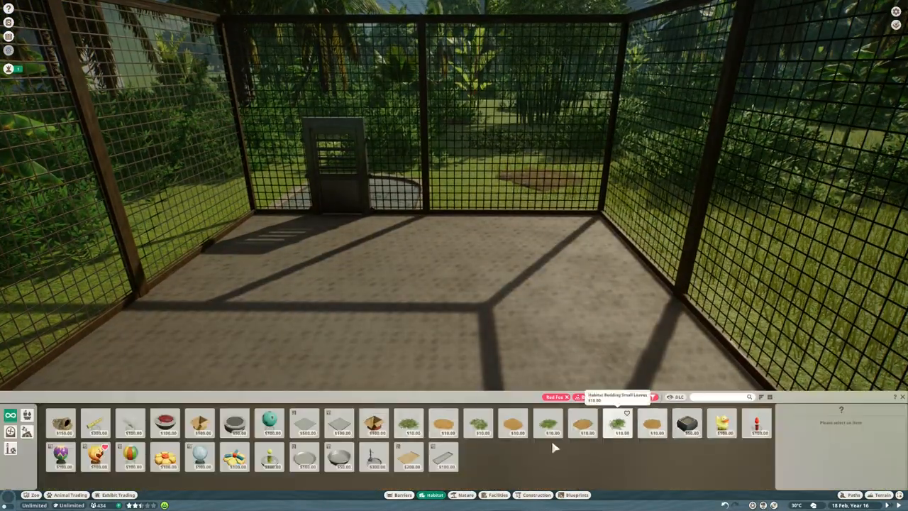
- Place a small red-topped enrichment piece on the enclosure's stone floor
{"action": "left_click", "coordinate": [408, 423]}
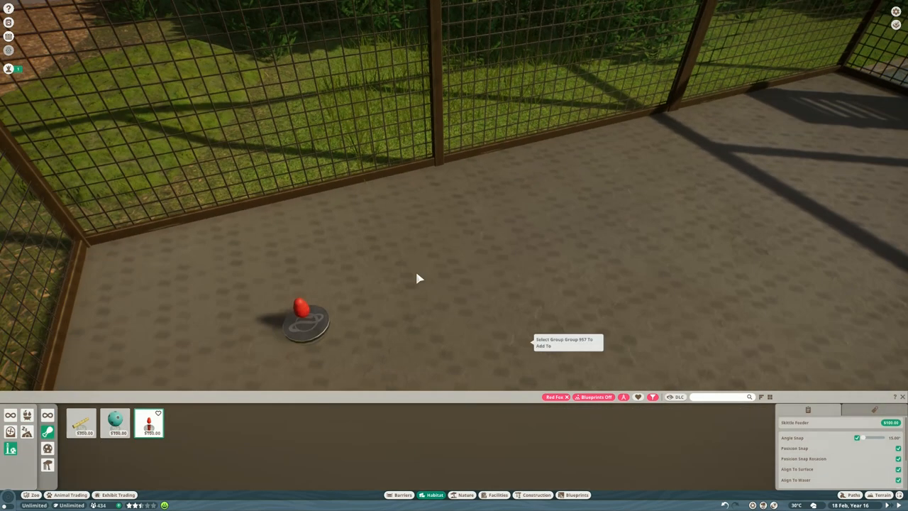
{"action": "left_click", "coordinate": [306, 319]}
{"action": "type", "text": "mesh"}
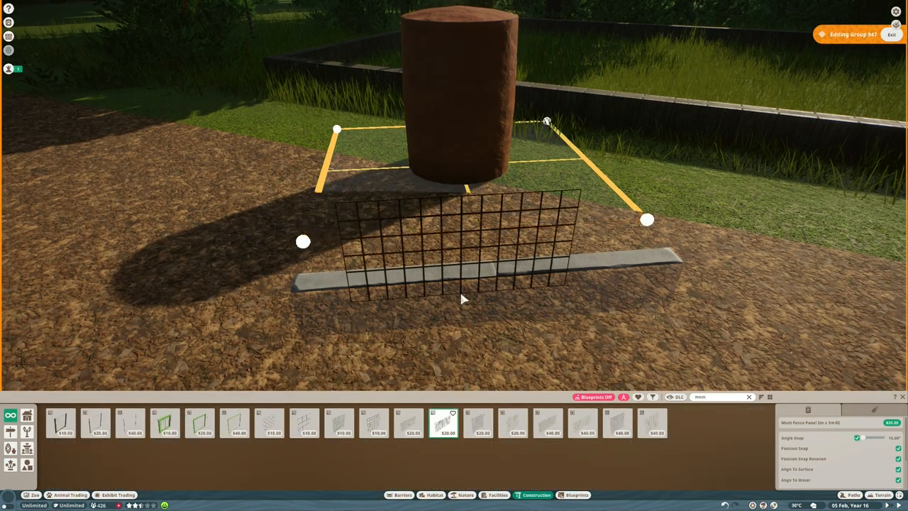
- Stand a mesh fence panel on the concrete strip beside the brown cylinder
{"action": "left_click", "coordinate": [584, 423]}
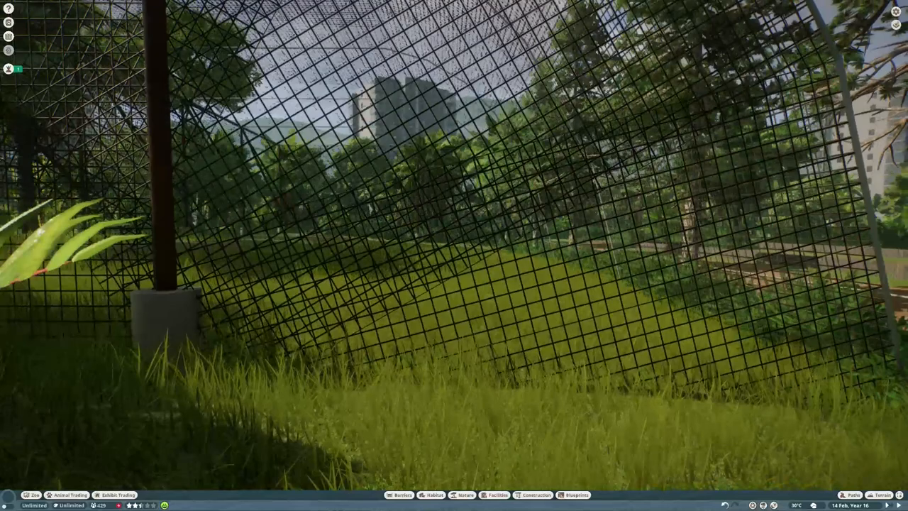
- Bring up the terrain-shaping tools over the grassy enclosure floor
{"action": "left_click", "coordinate": [536, 494]}
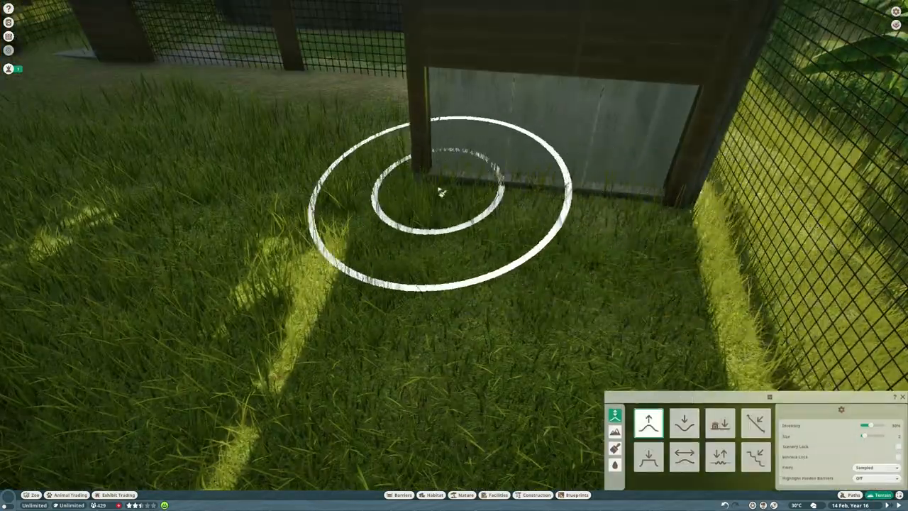
- Review the shelter's grey concrete floor texture, then return to the nature plant catalogue
{"action": "left_click", "coordinate": [683, 457]}
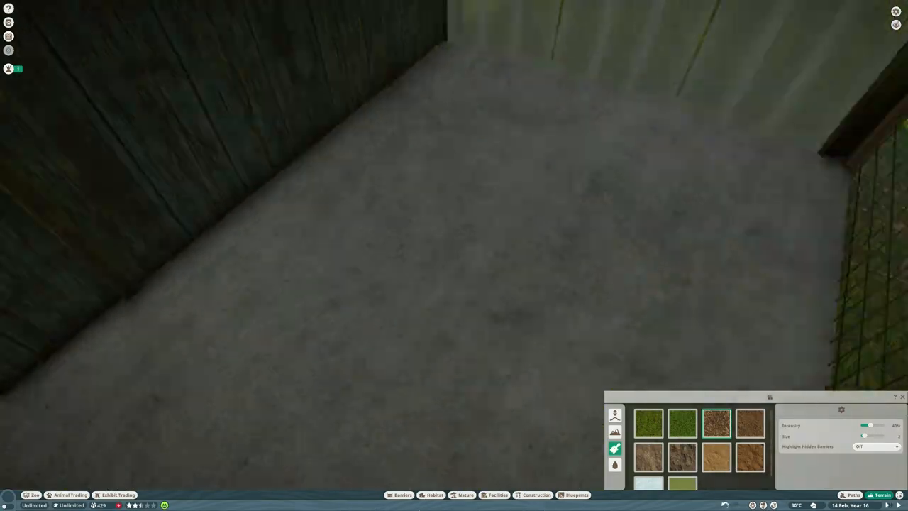
{"action": "left_click", "coordinate": [403, 493]}
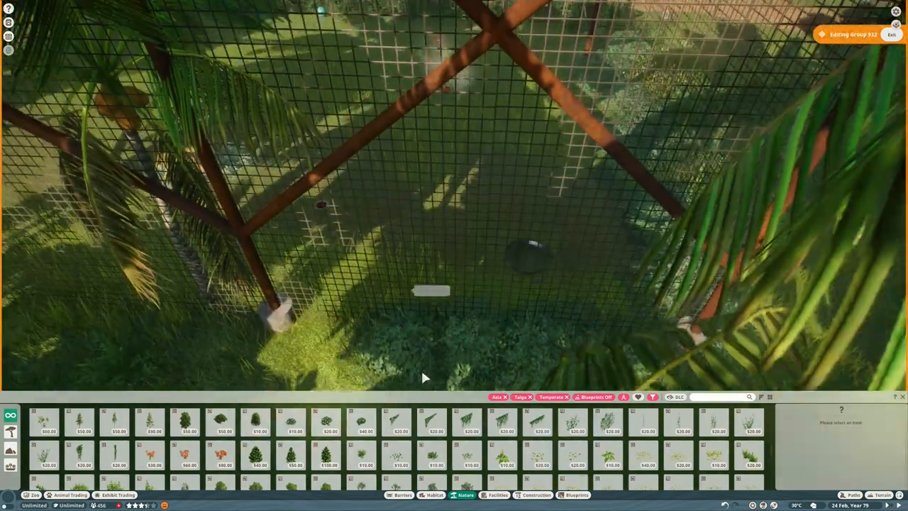
- Check foliage and construction pieces, then start capturing the fox habitat as a blueprint
{"action": "left_click", "coordinate": [536, 494]}
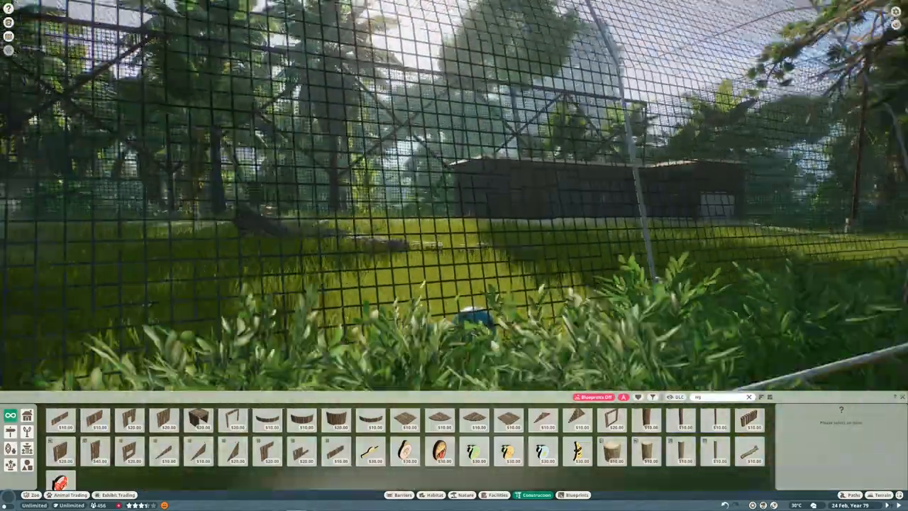
{"action": "left_click", "coordinate": [431, 494]}
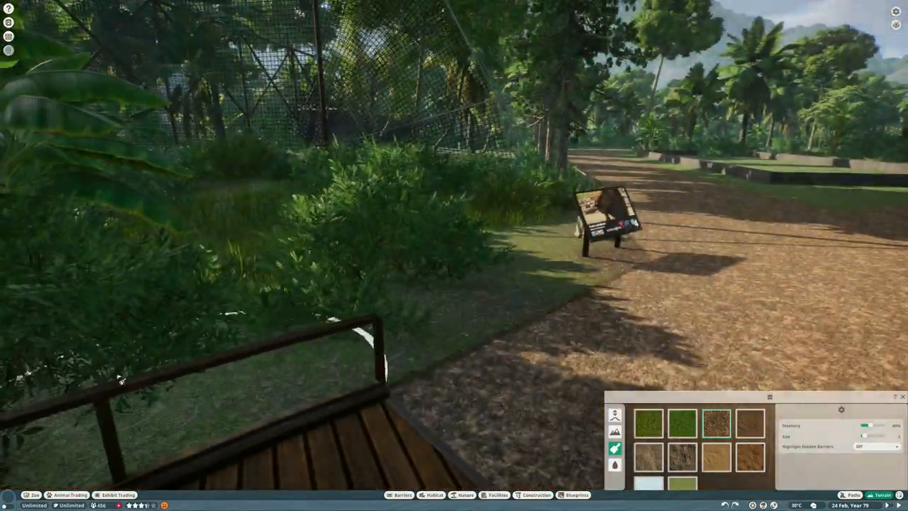
{"action": "left_click", "coordinate": [576, 493]}
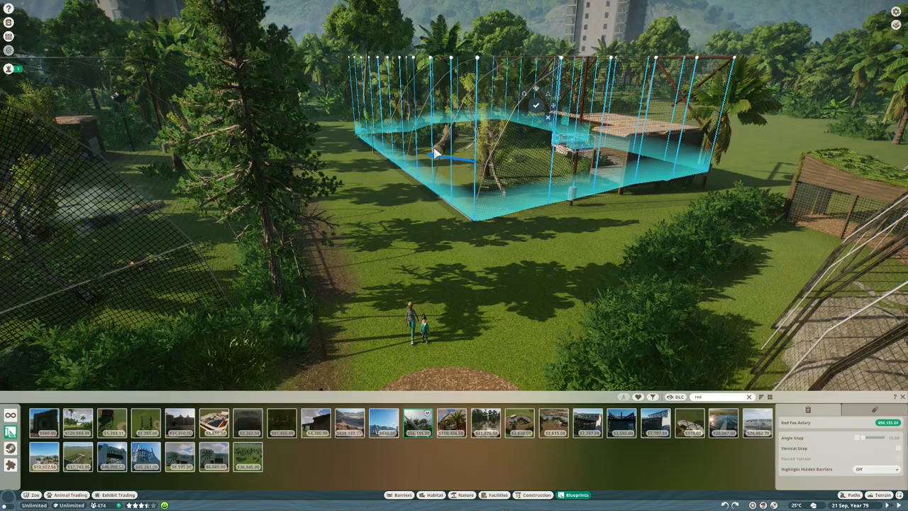